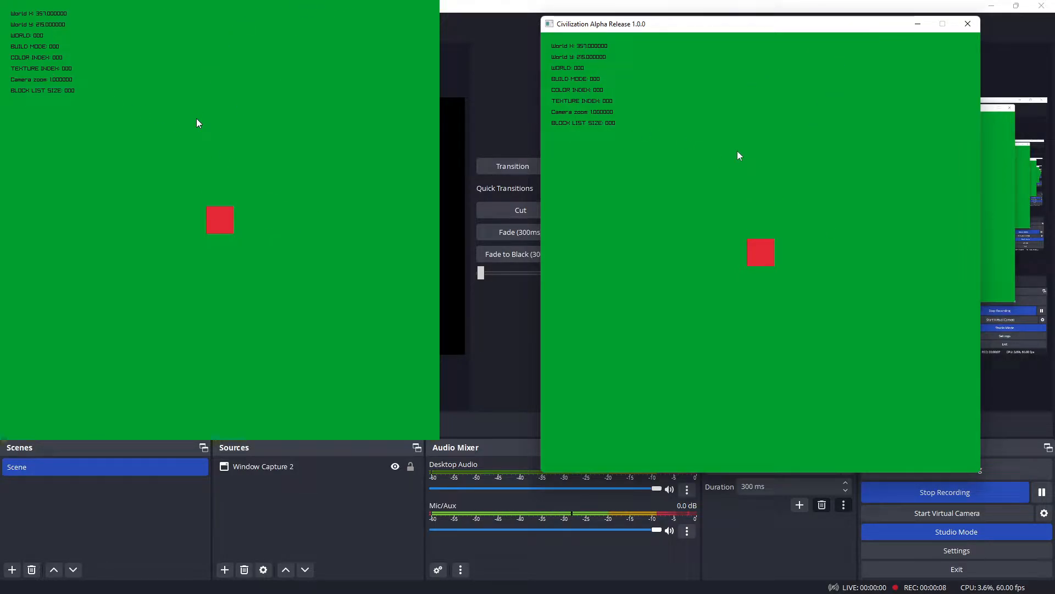
mouse_move(887, 462)
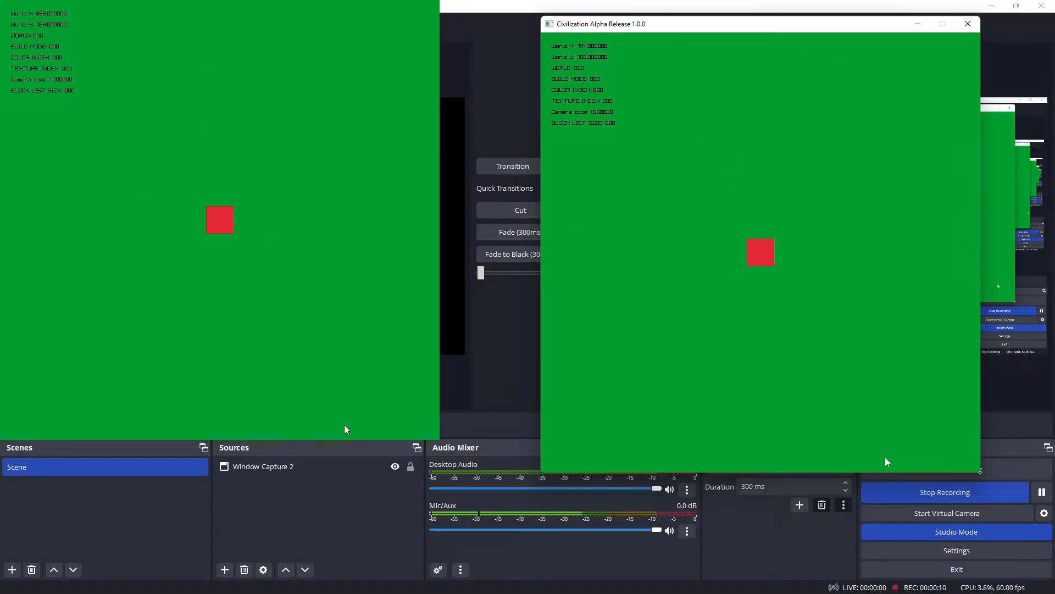